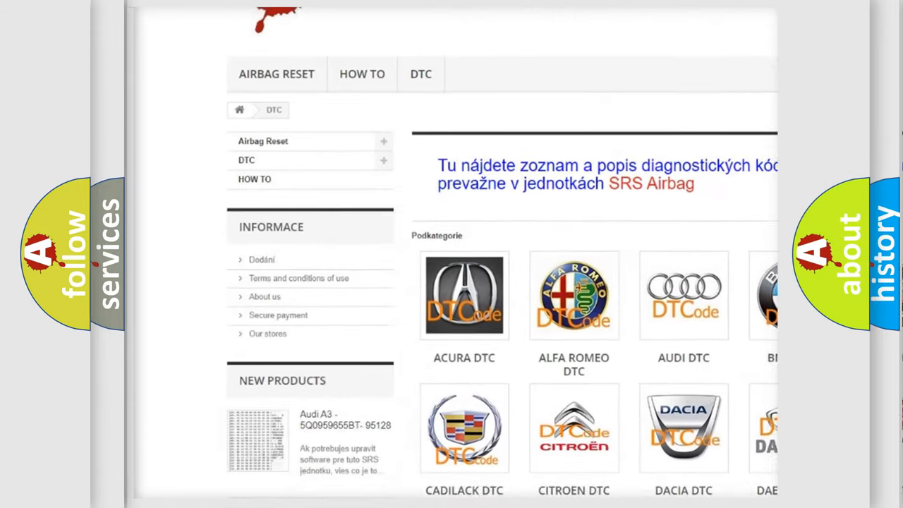
Step: Advance the slide to show the P0B52 Cause: faulty ECM terminal resistor or databus wiring, fixed by replacing the ECM
{"action": "scroll", "scroll_direction": "down", "scroll_amount": 3}
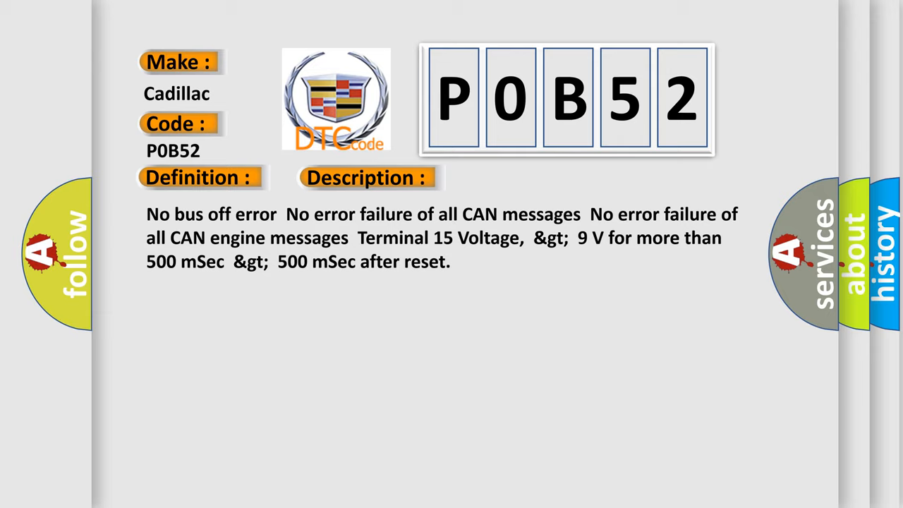
{"action": "left_click", "coordinate": [519, 177]}
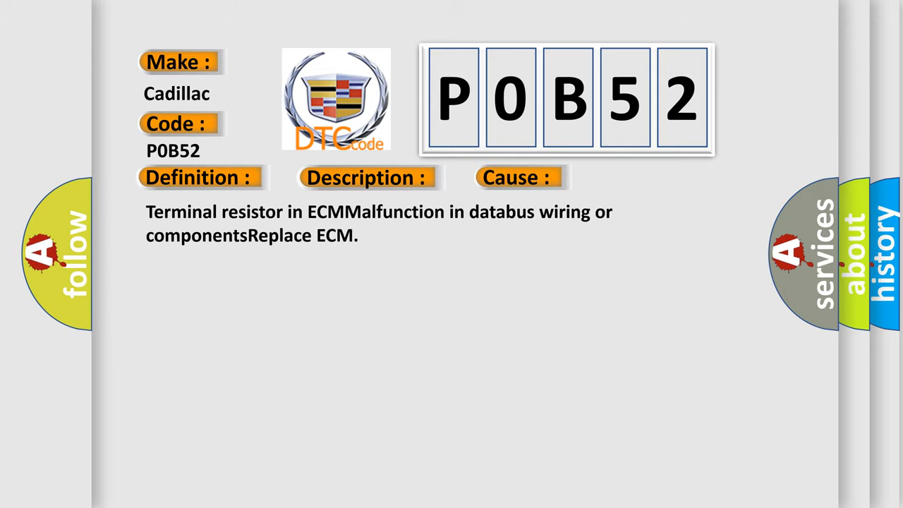